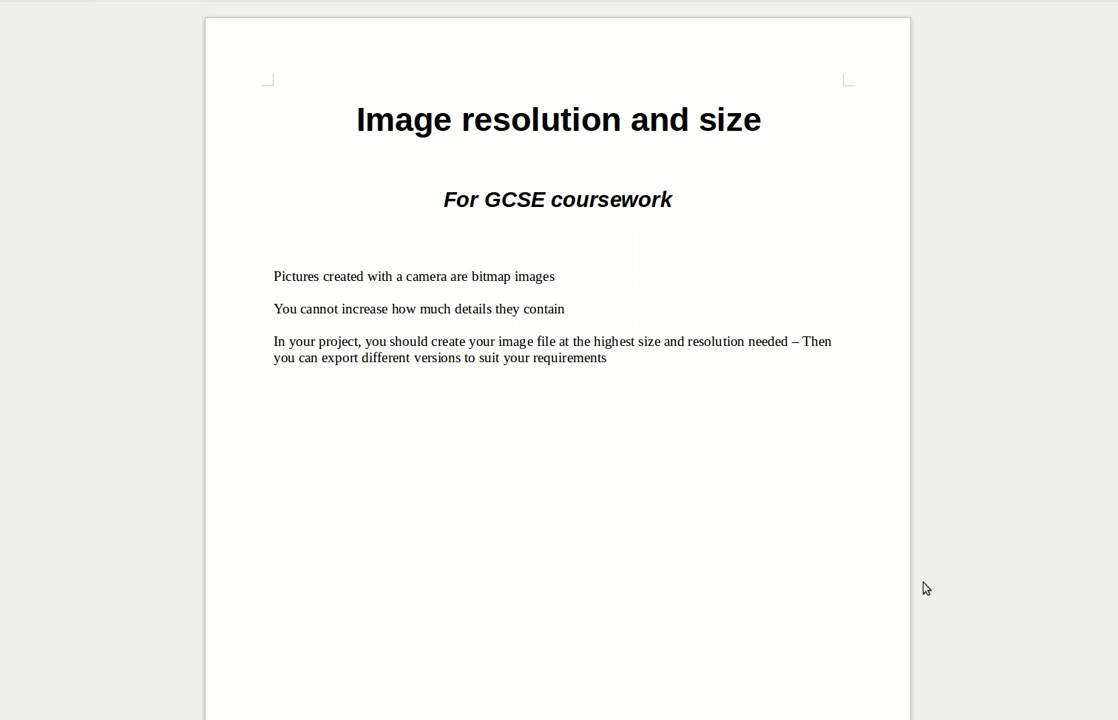
- Switch from Firefox to the GIMP window using Alt+Tab
key(alt+Tab)
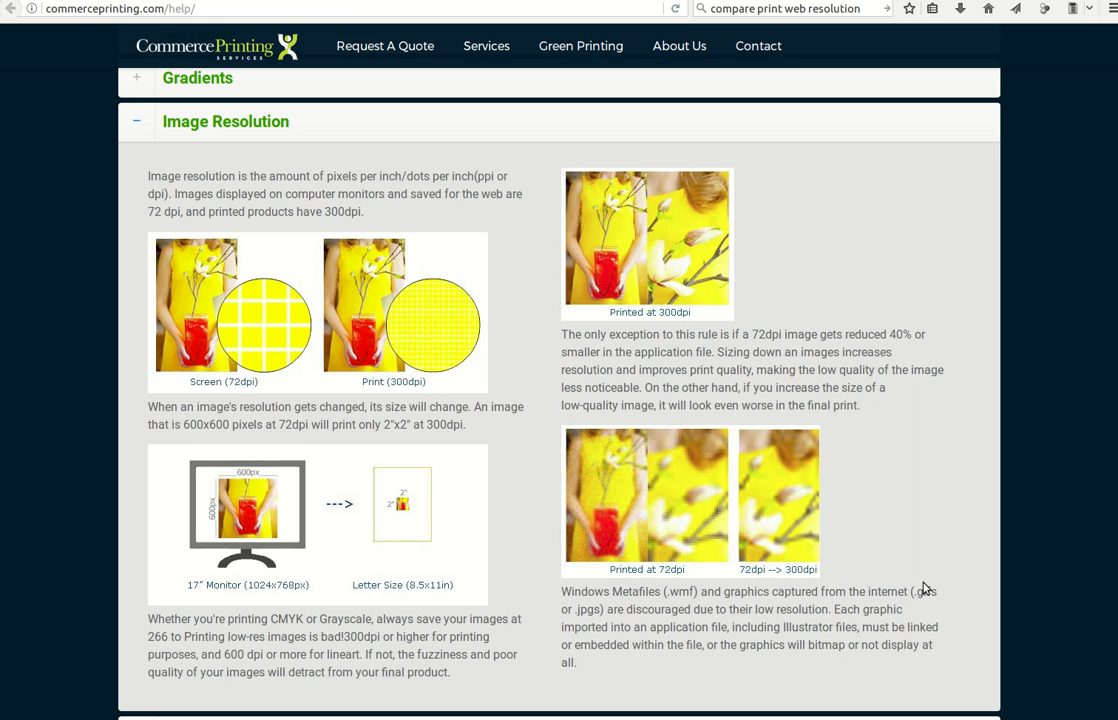
mouse_move(939, 546)
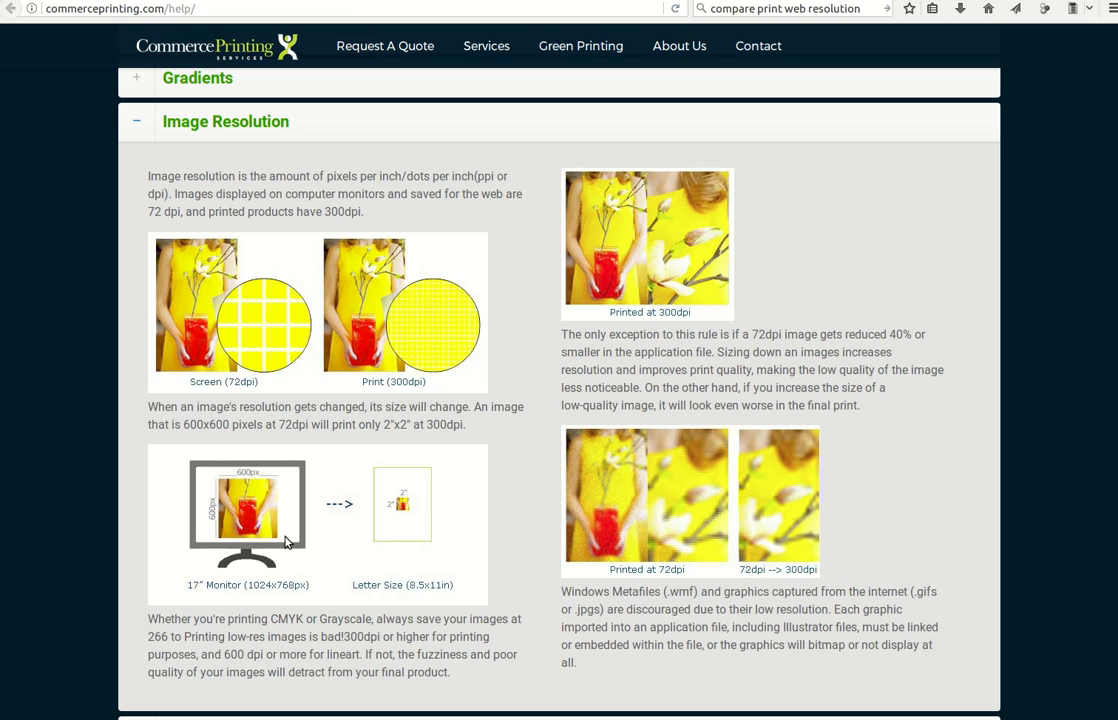
mouse_move(284, 539)
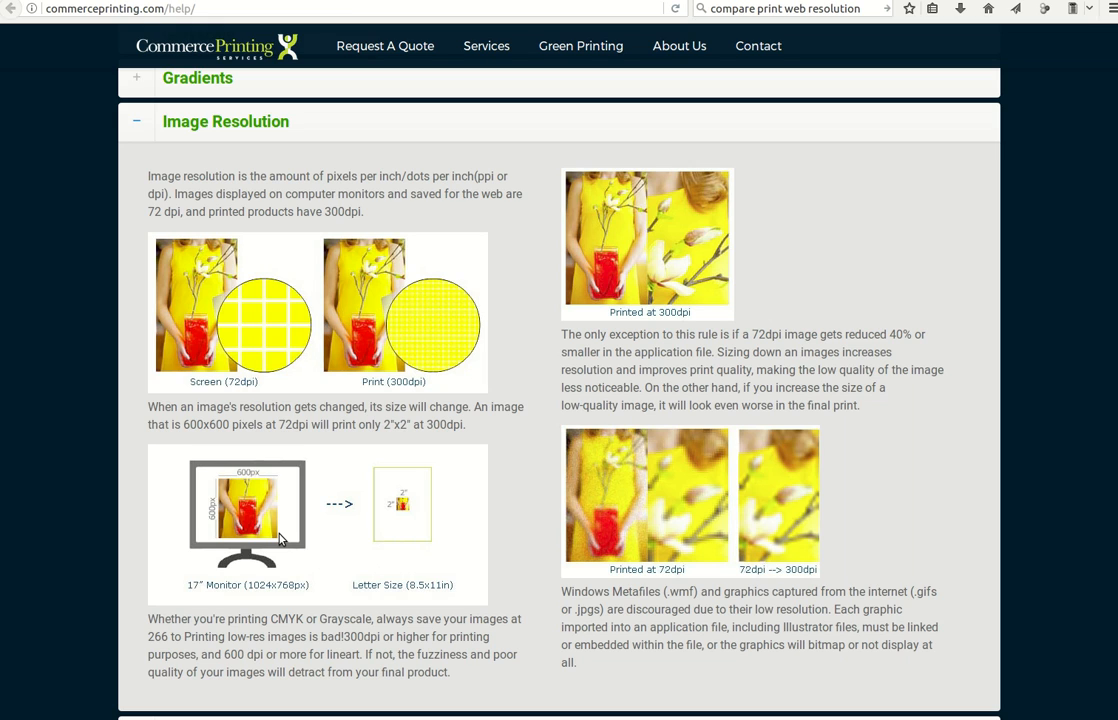
mouse_move(385, 533)
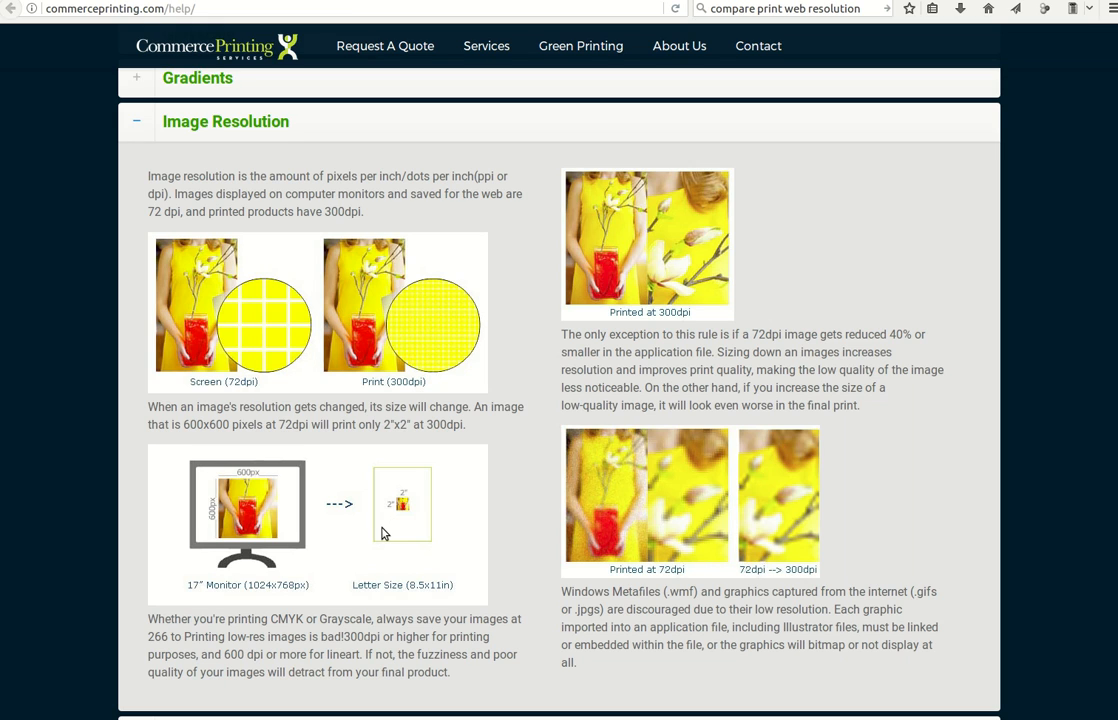
mouse_move(400, 515)
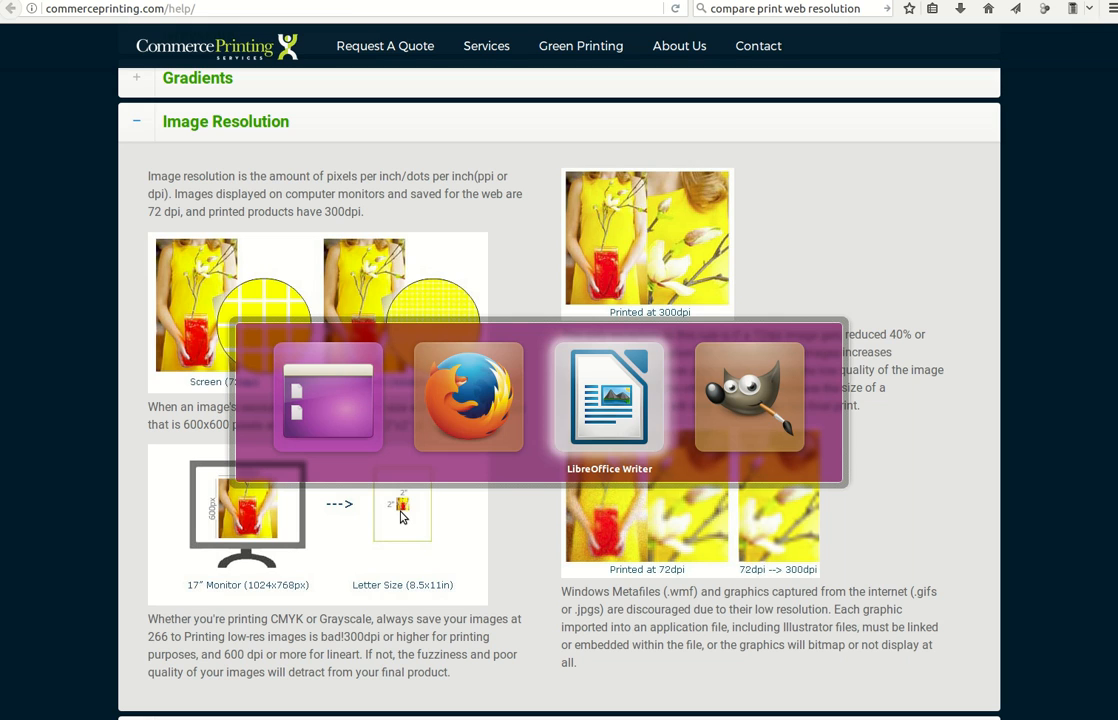
click(749, 398)
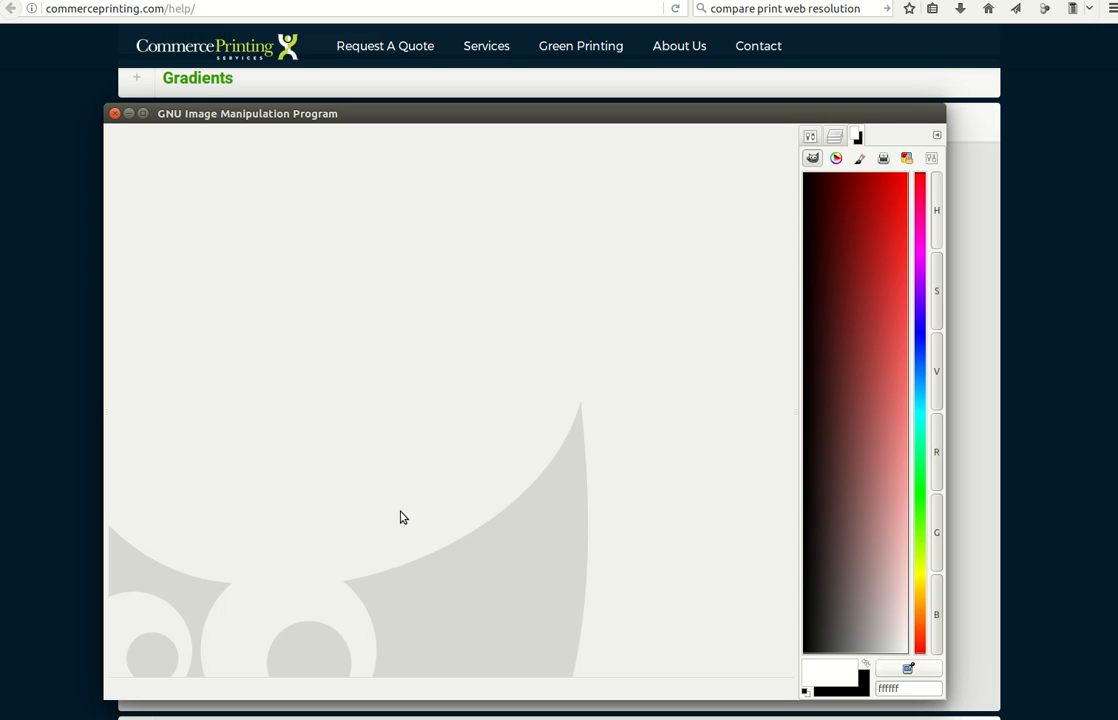
mouse_move(490, 320)
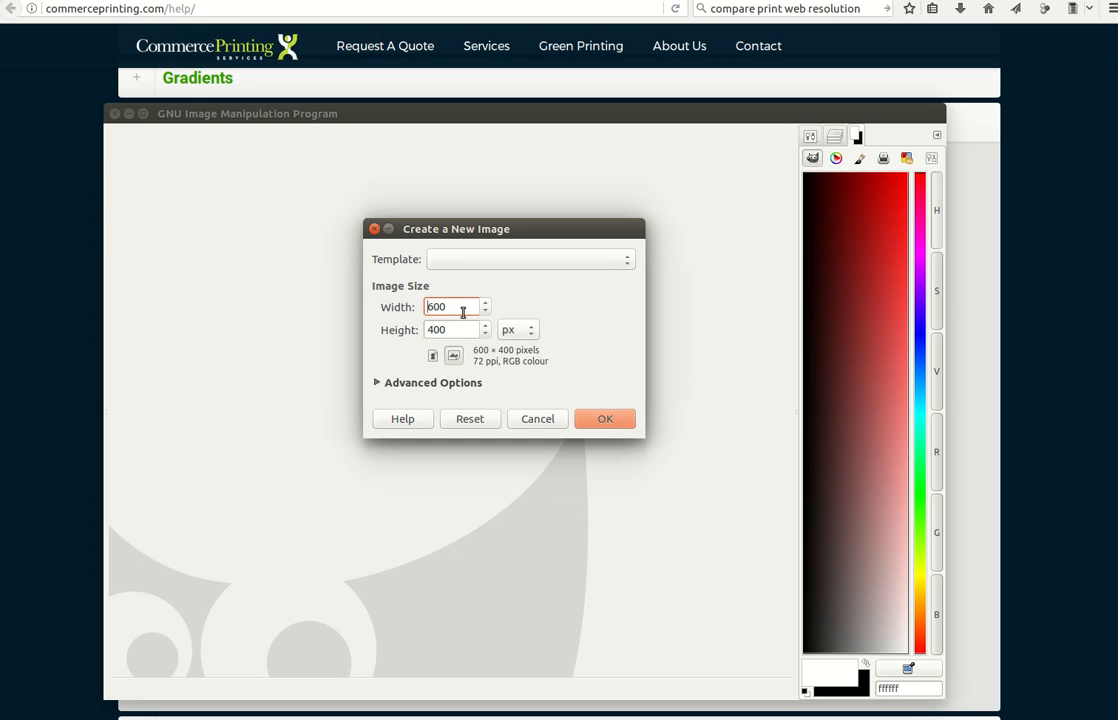
mouse_move(483, 369)
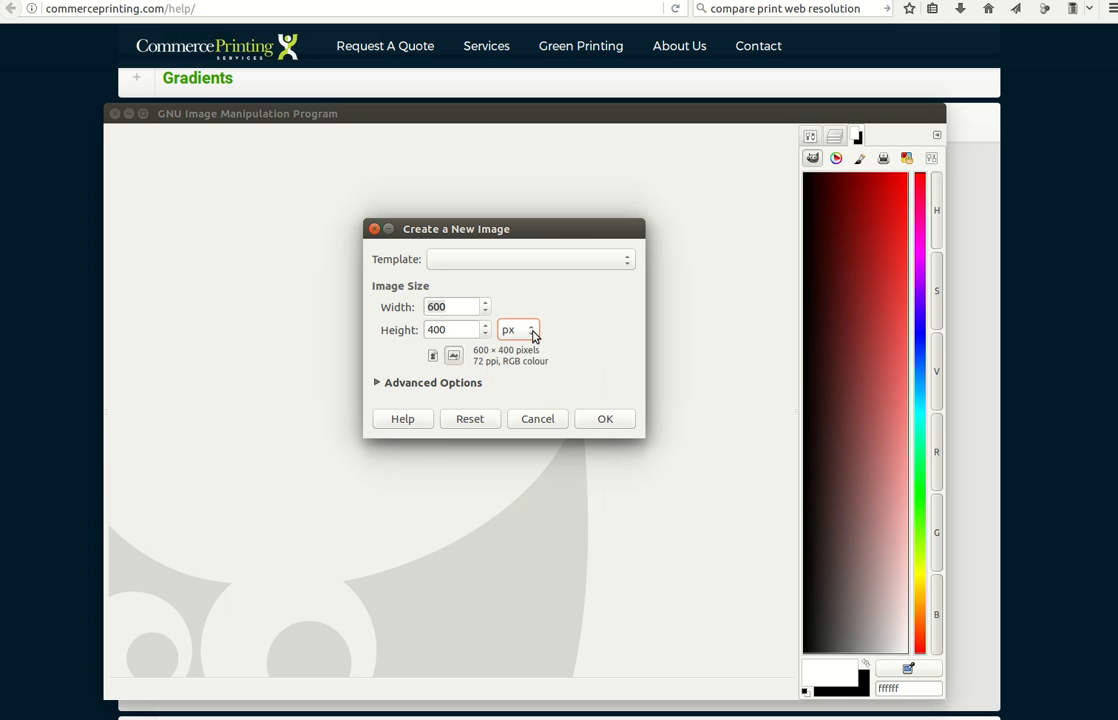
- Set the new image size in millimetres with width 210, and expand Advanced Options
click(532, 329)
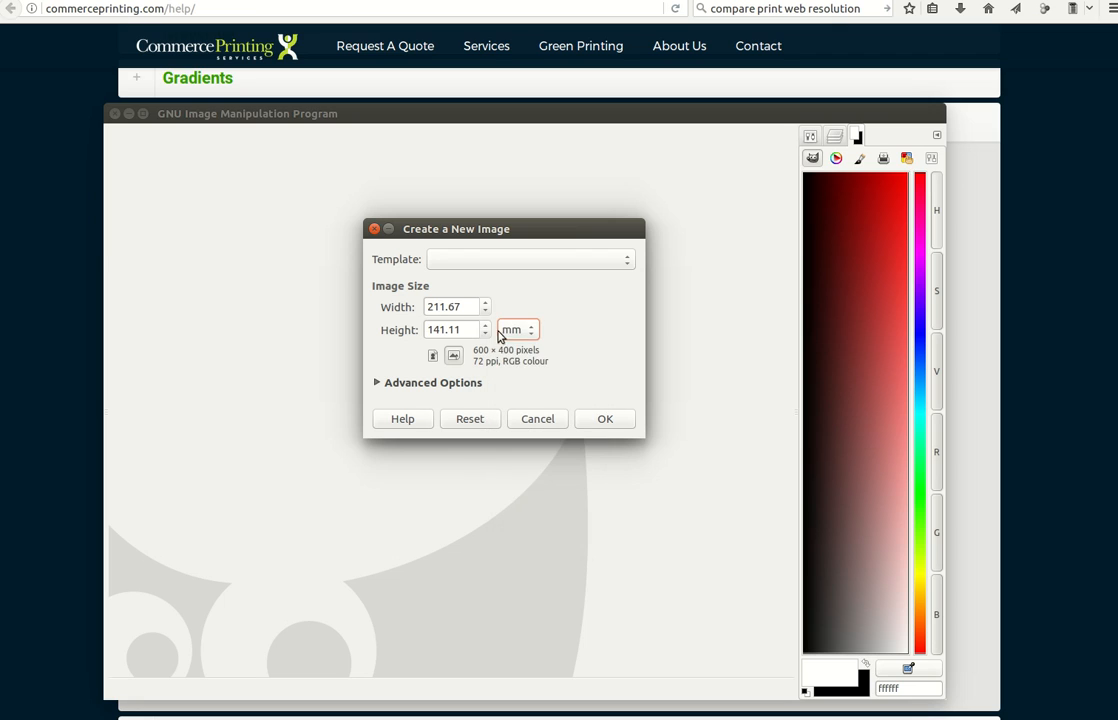
click(450, 307)
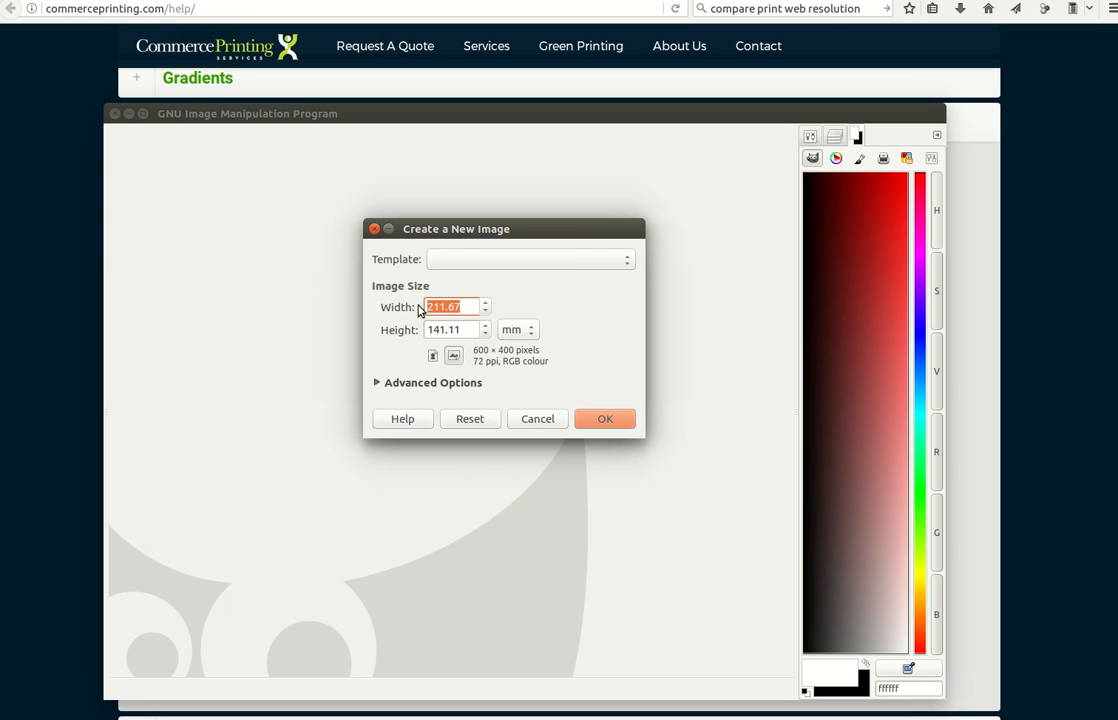
text(210)
click(452, 329)
text(140)
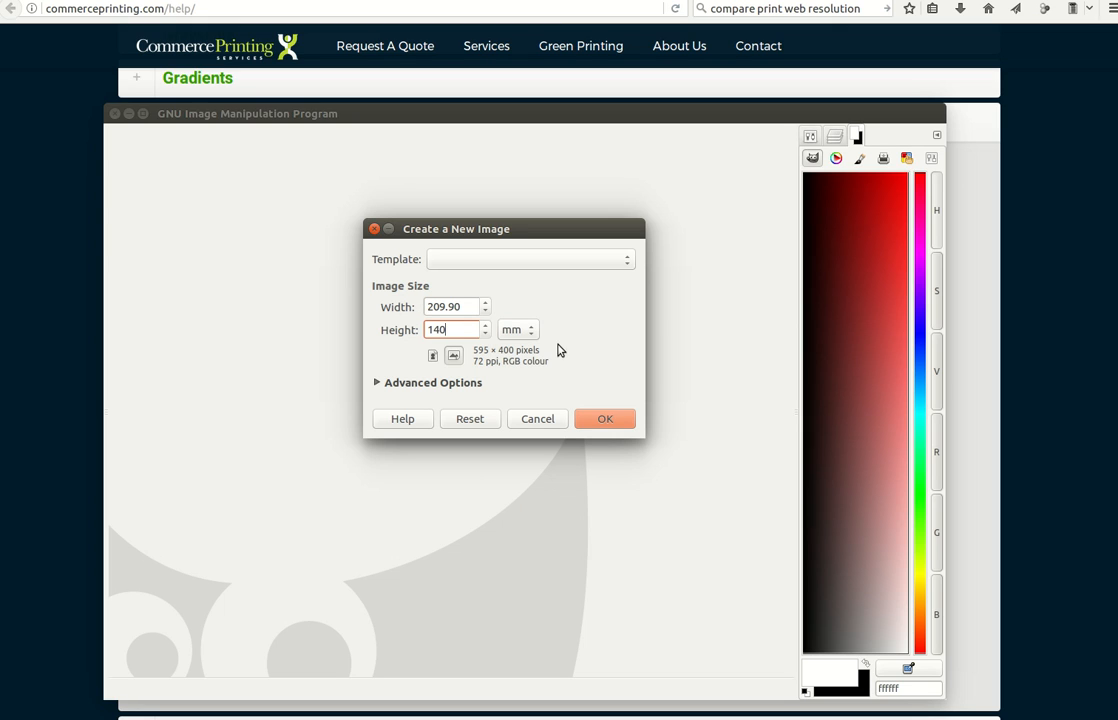
mouse_move(488, 371)
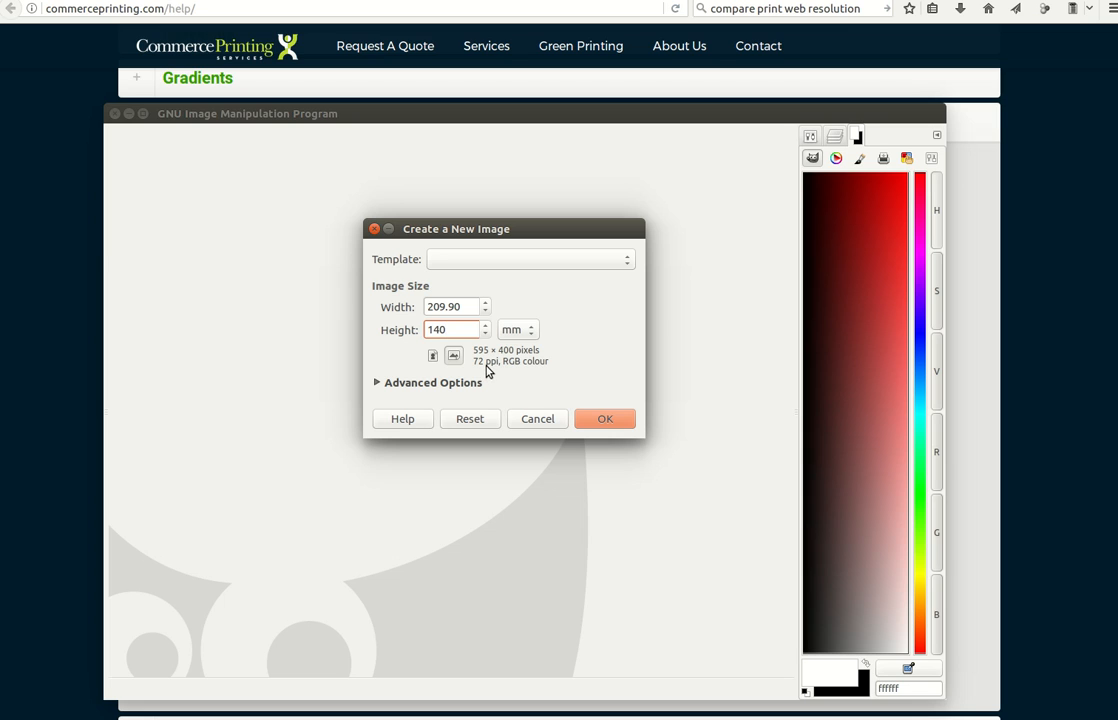
click(450, 329)
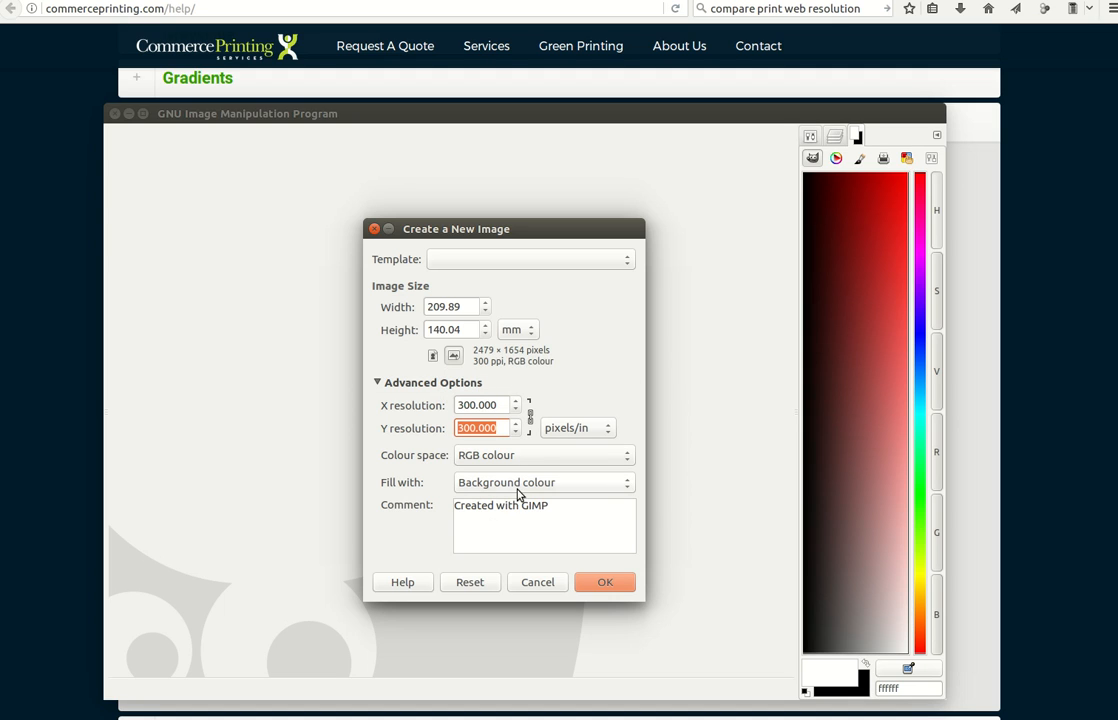
mouse_move(660, 597)
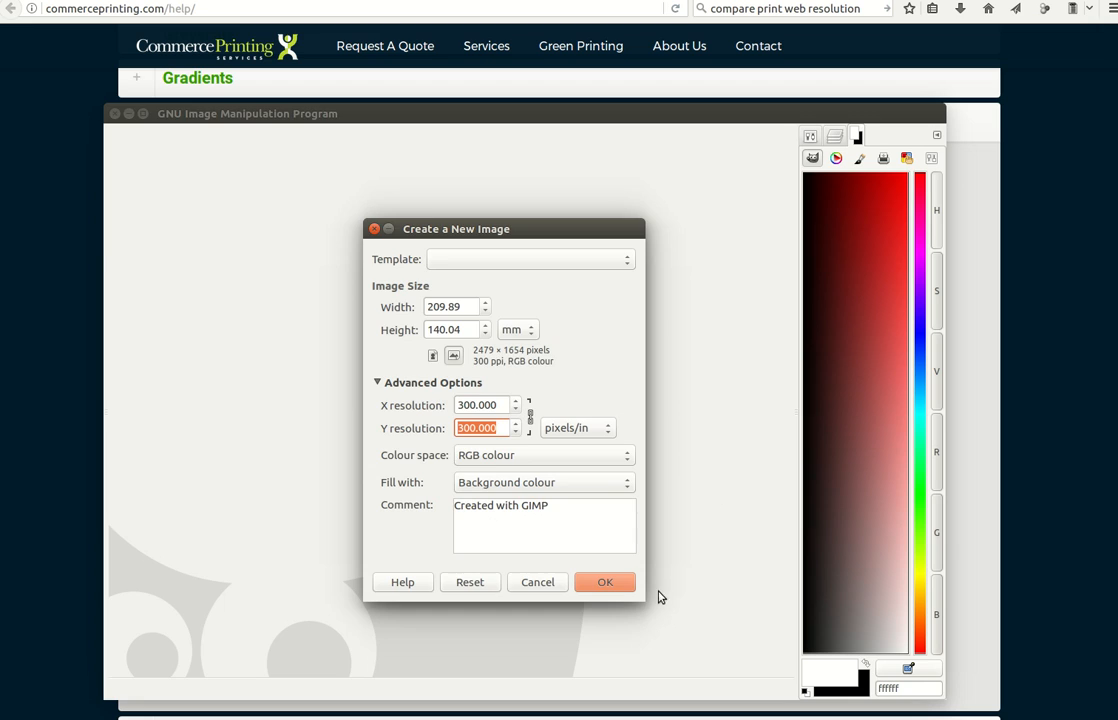
- Confirm the 300 ppi, 2479 × 1654-pixel new image settings
click(605, 582)
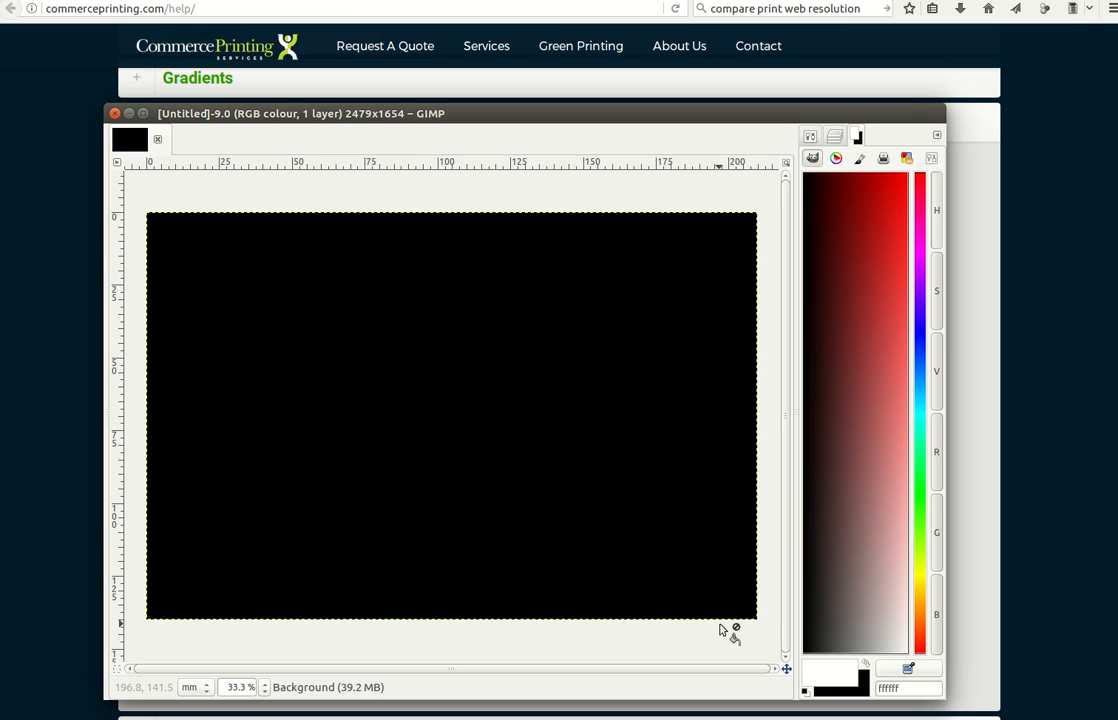
mouse_move(730, 652)
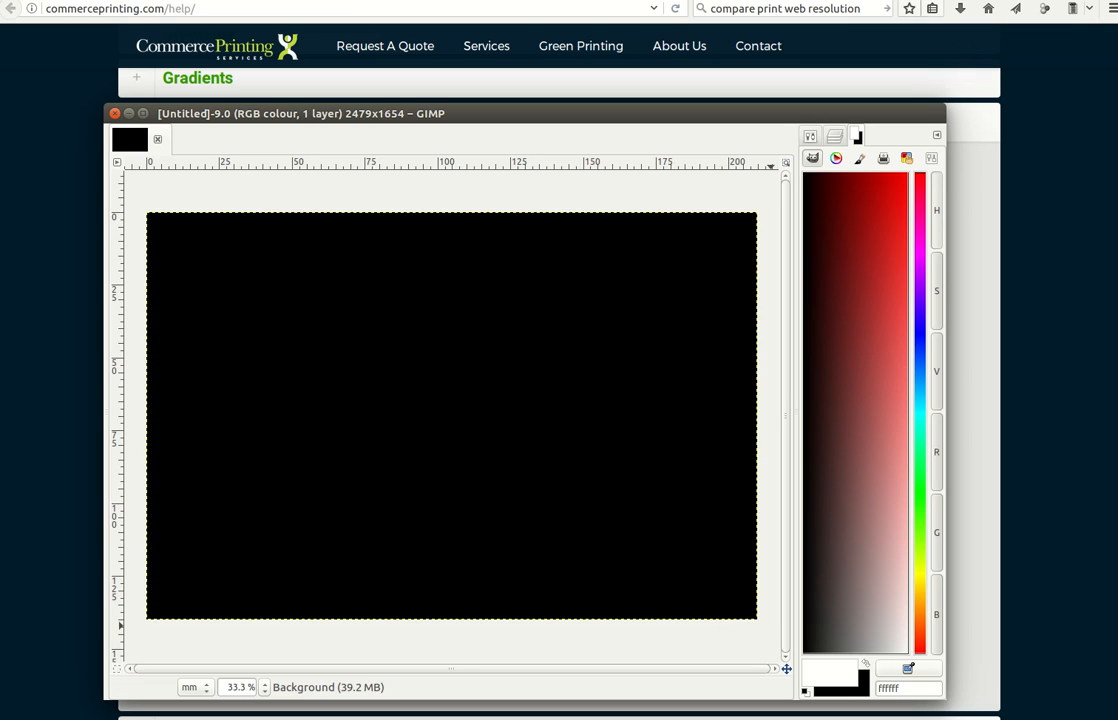
- Click the GIMP window's top bar with the black 2479 × 1654 image open
click(1072, 8)
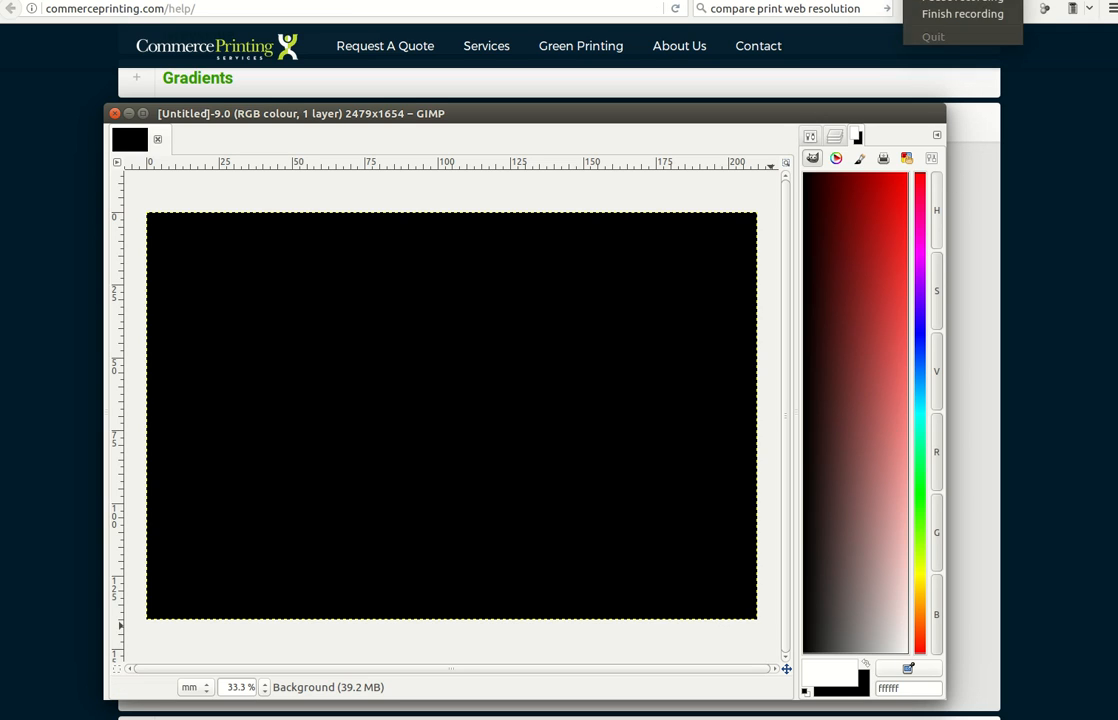